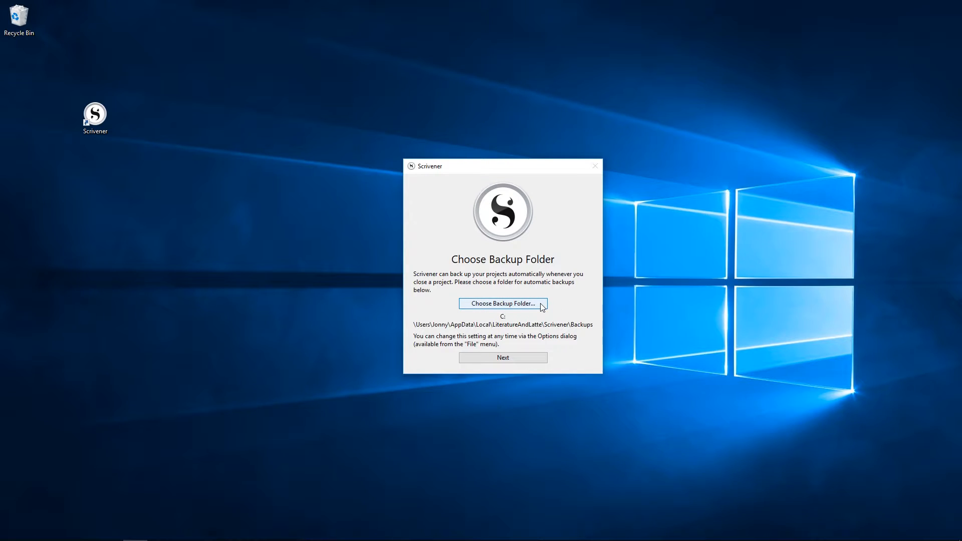
pyautogui.moveTo(467, 331)
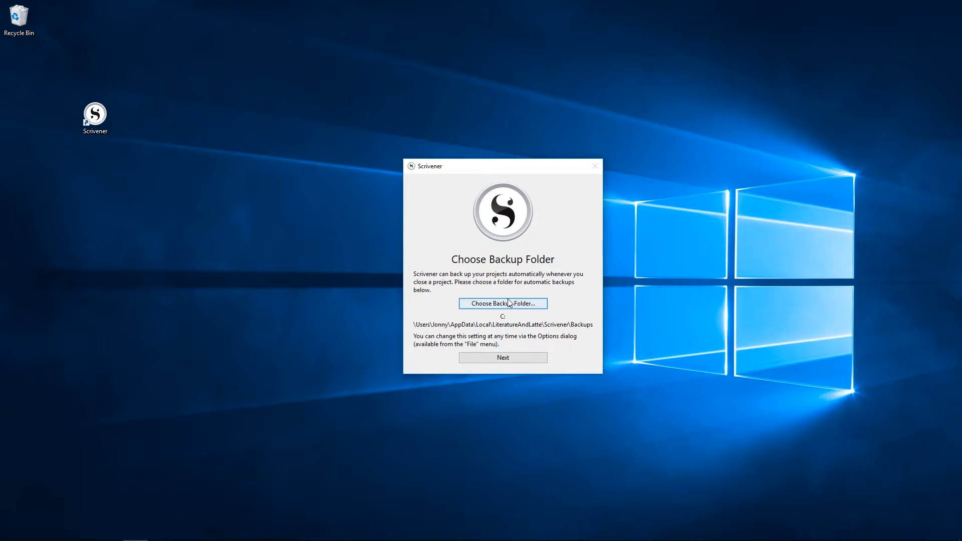
# Step: Confirm the Scrivener Backups folder under AppData as the automatic backup location
pyautogui.click(502, 303)
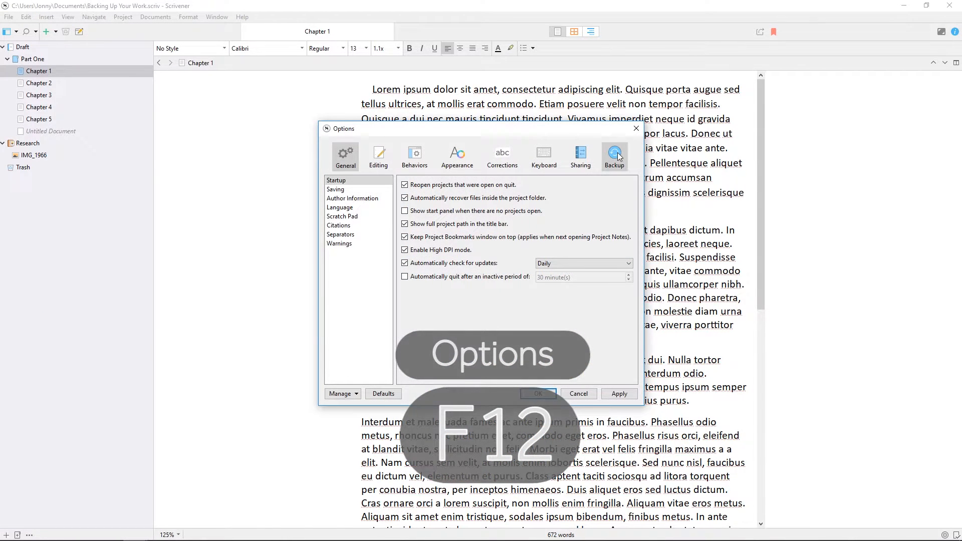
# Step: Open the Backup preferences, view the backup folder picker, and cancel without changing location
pyautogui.click(614, 156)
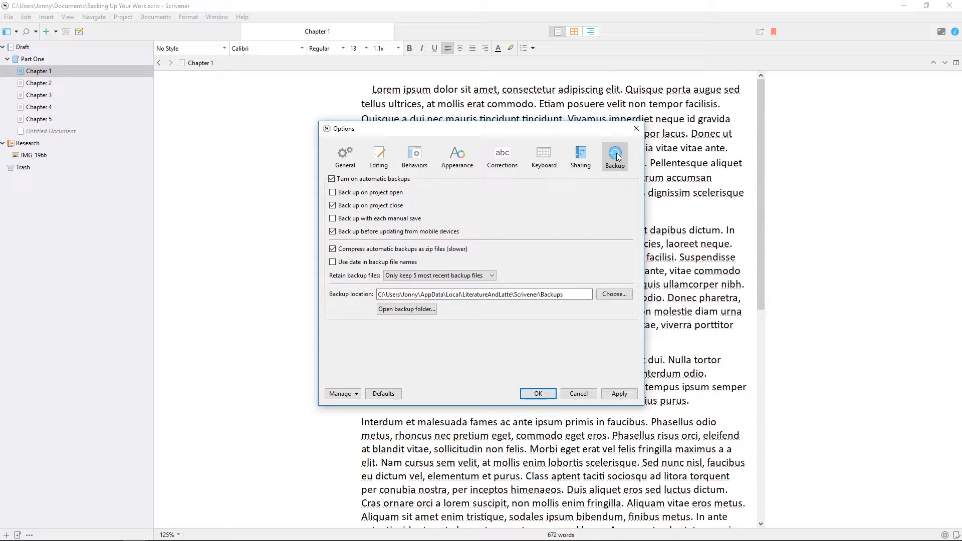
pyautogui.moveTo(626, 178)
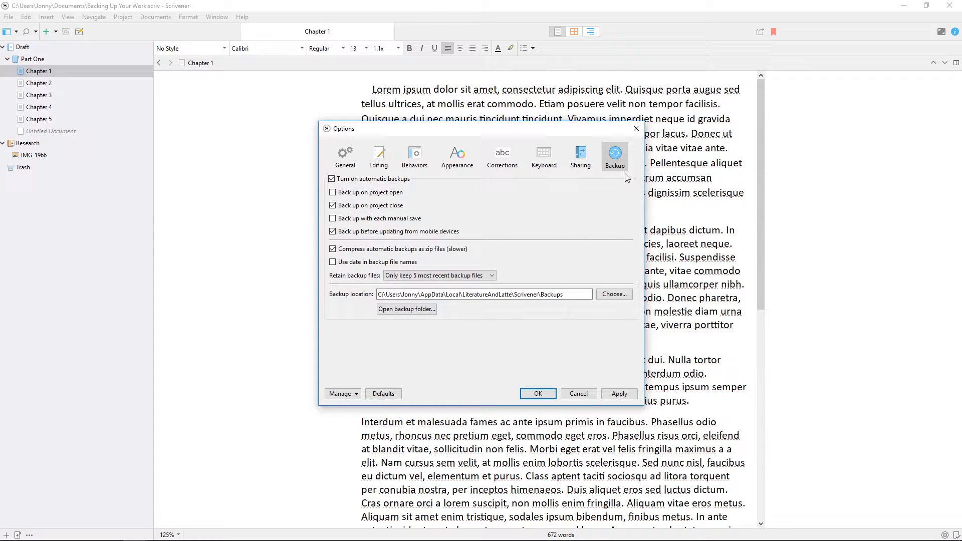
pyautogui.moveTo(450, 303)
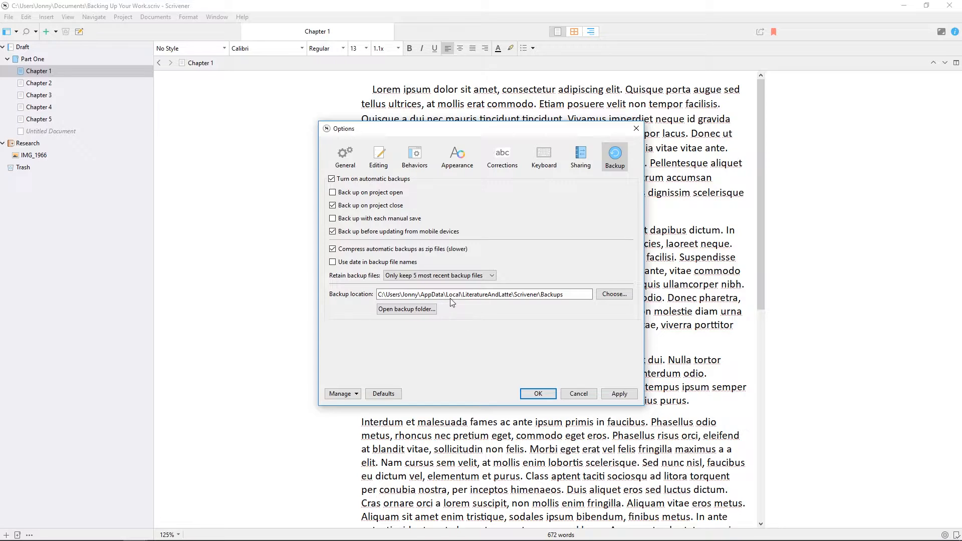
pyautogui.moveTo(491, 298)
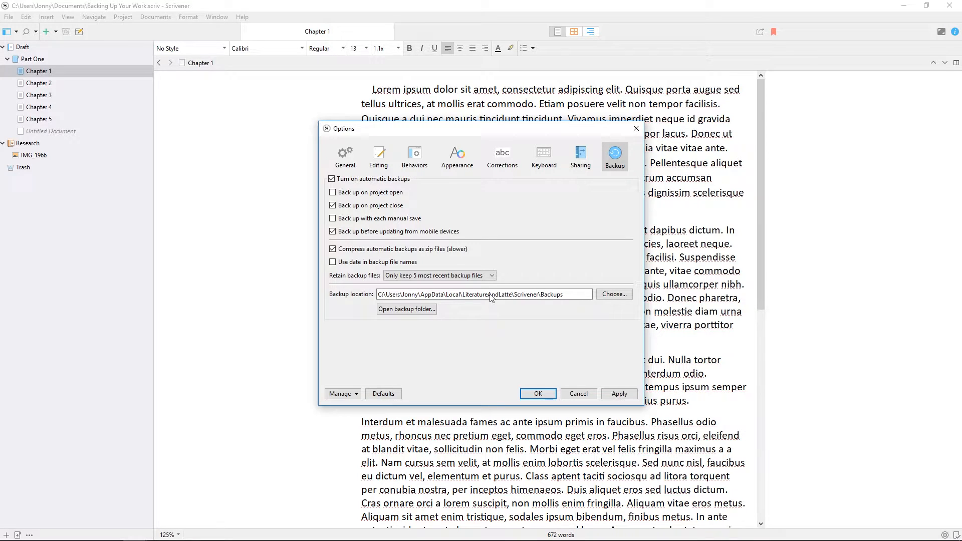
pyautogui.click(406, 308)
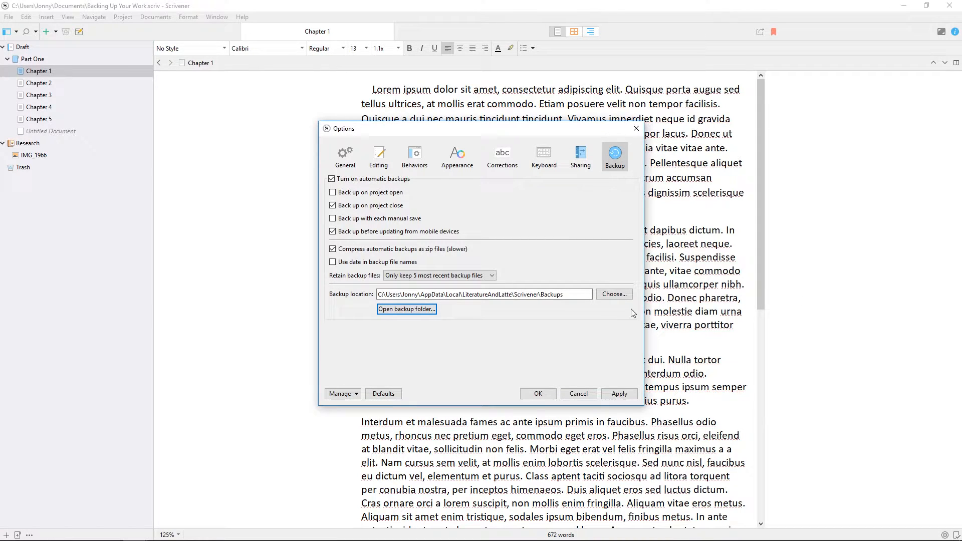
pyautogui.click(612, 294)
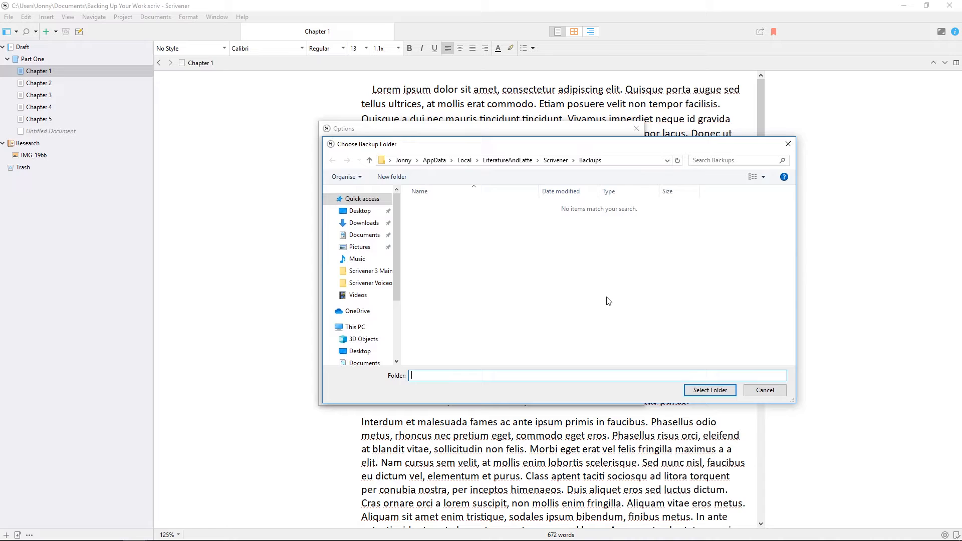
pyautogui.click(764, 390)
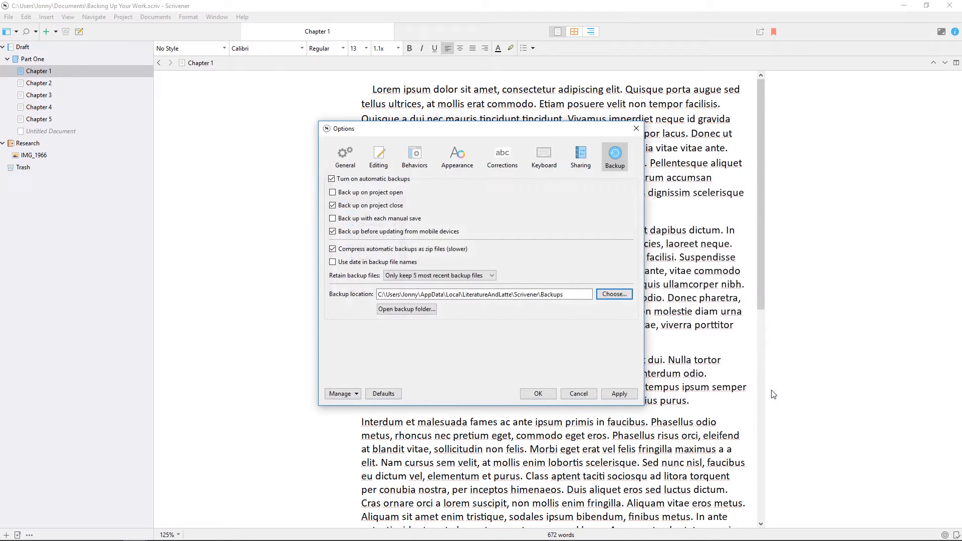
pyautogui.moveTo(536, 360)
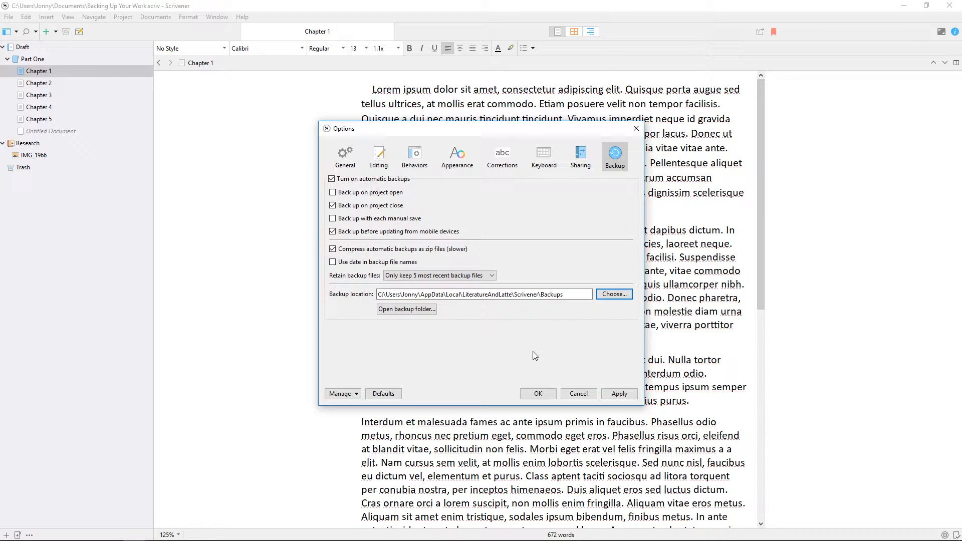
pyautogui.click(333, 206)
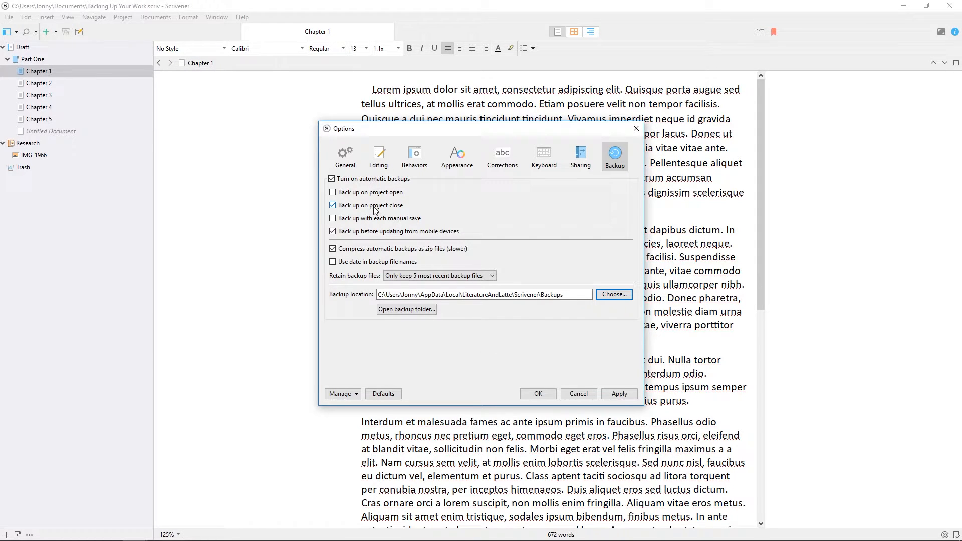
pyautogui.click(333, 205)
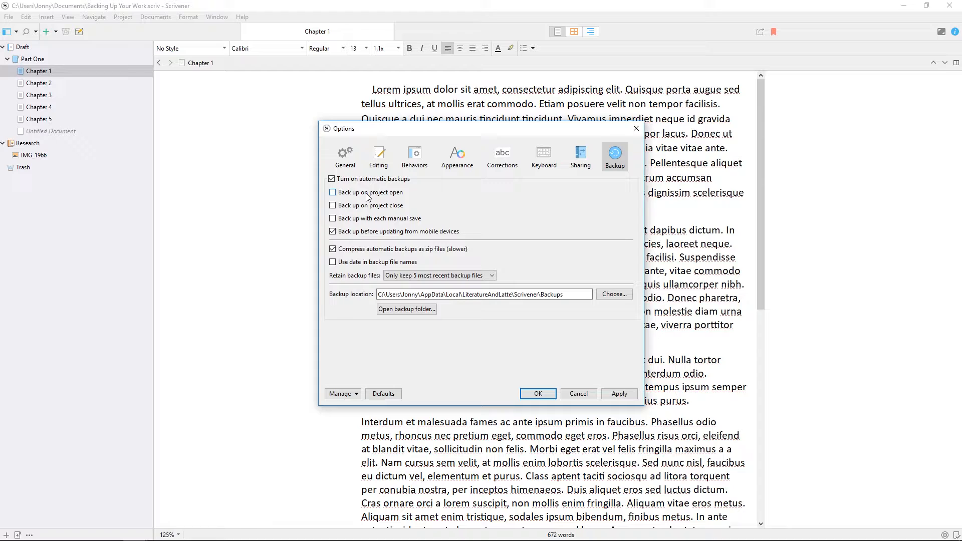
pyautogui.click(333, 192)
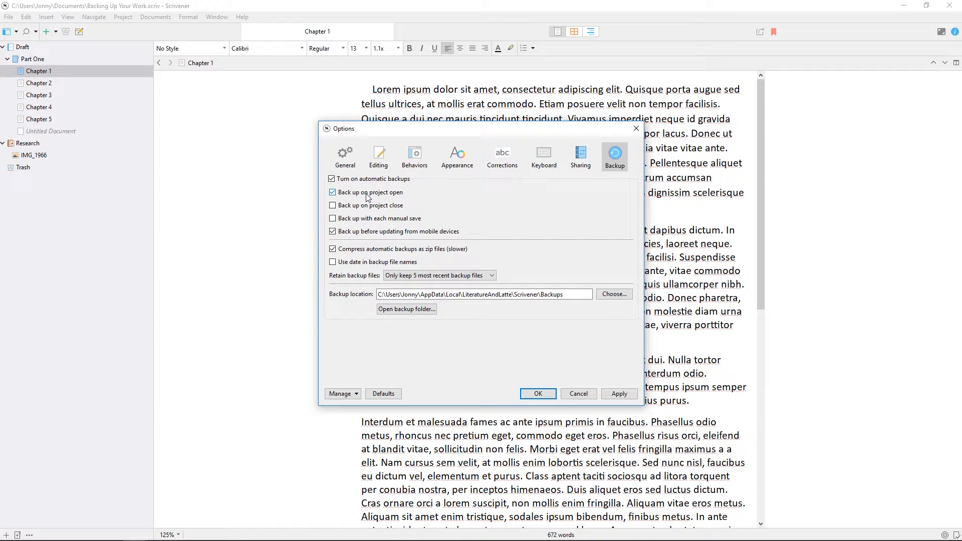
pyautogui.click(333, 192)
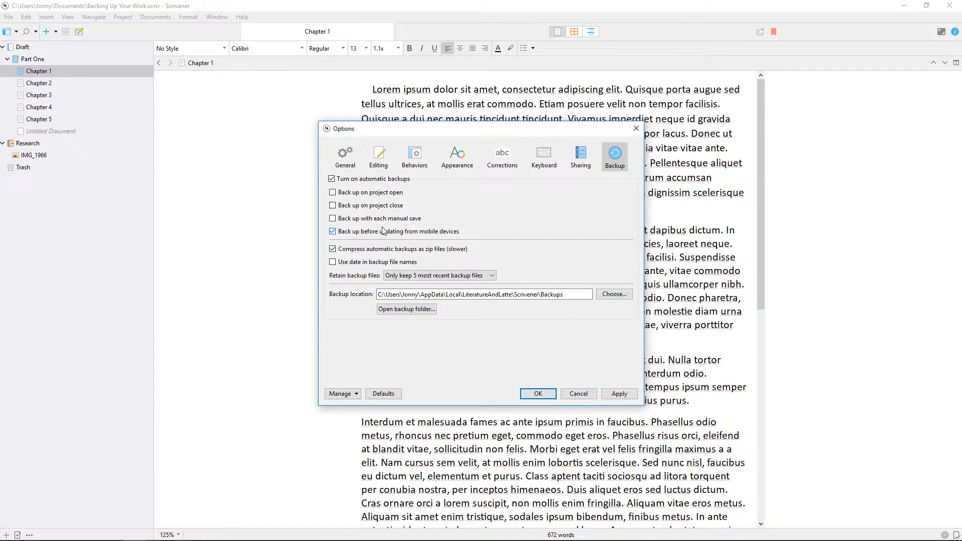
pyautogui.click(333, 218)
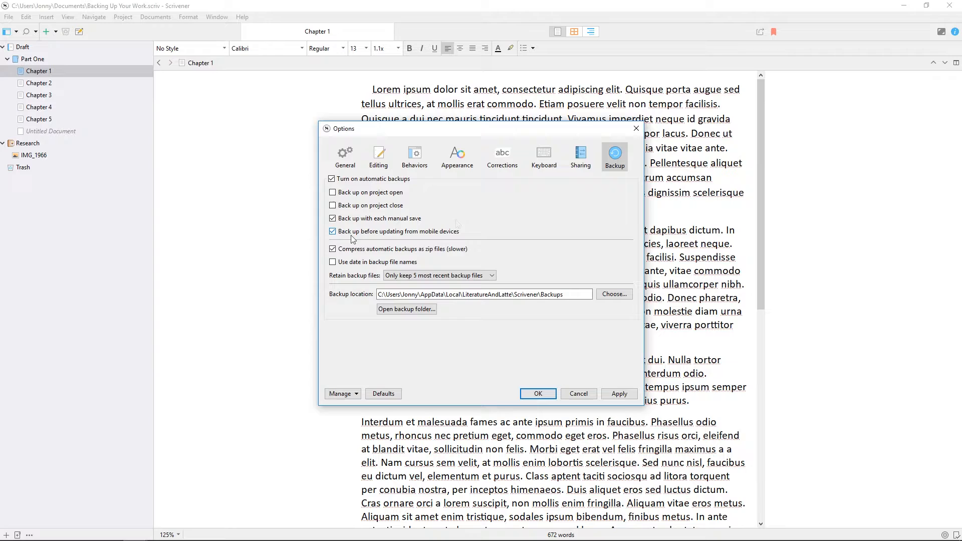
pyautogui.click(332, 231)
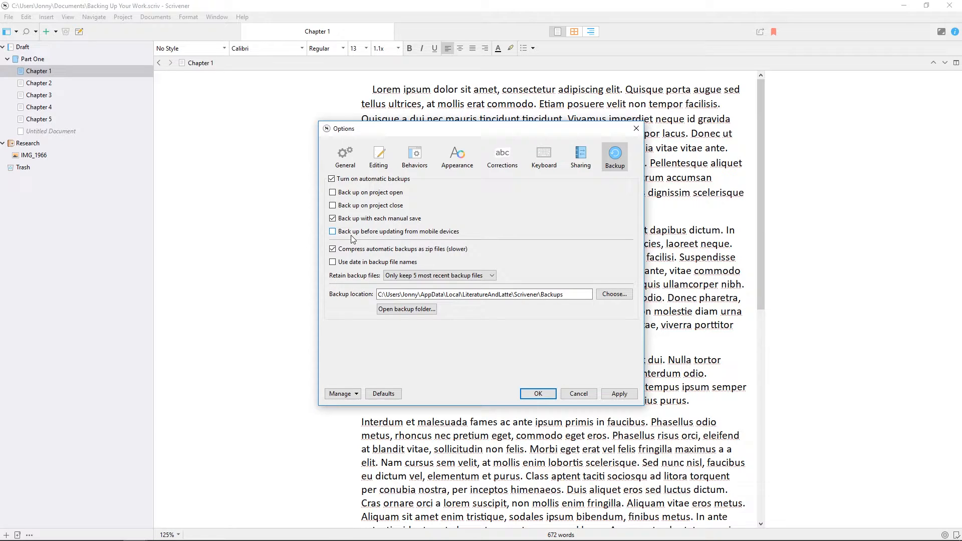
pyautogui.click(333, 232)
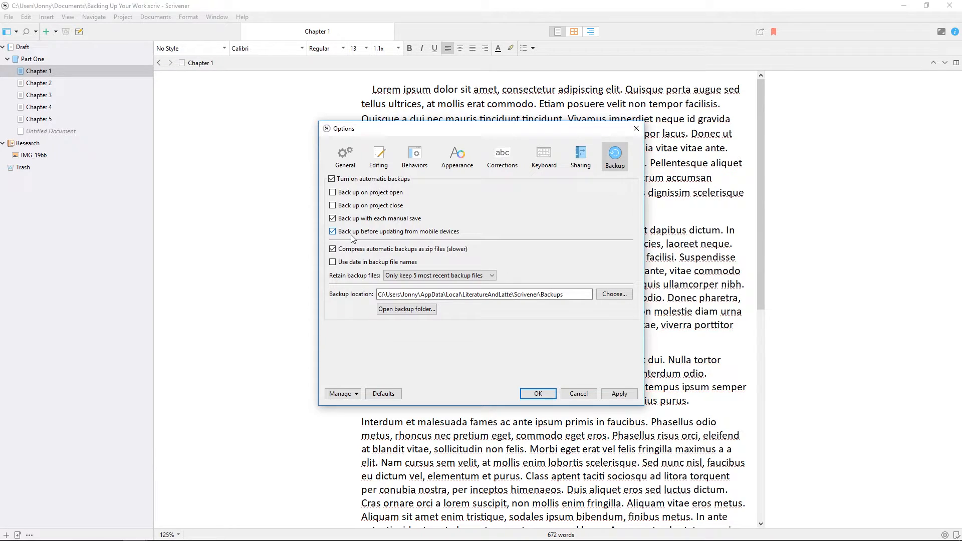
pyautogui.click(331, 232)
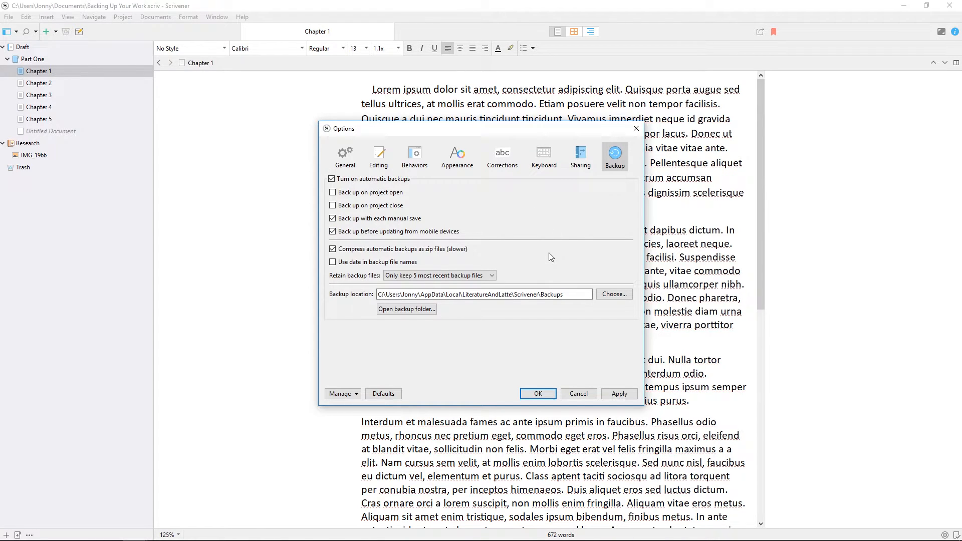
pyautogui.moveTo(516, 267)
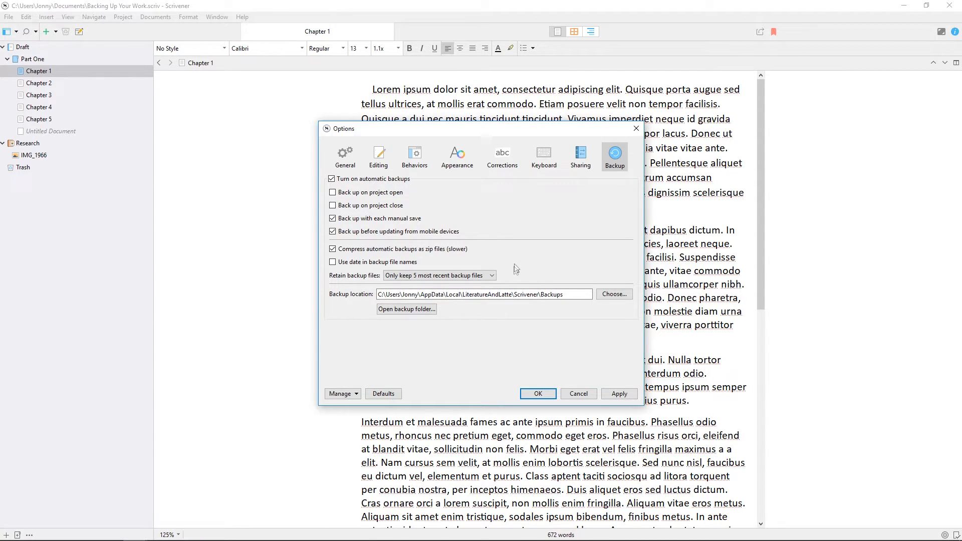
# Step: Set Retain backup files to the 3 most recent, then acknowledge the restart notice
pyautogui.click(439, 275)
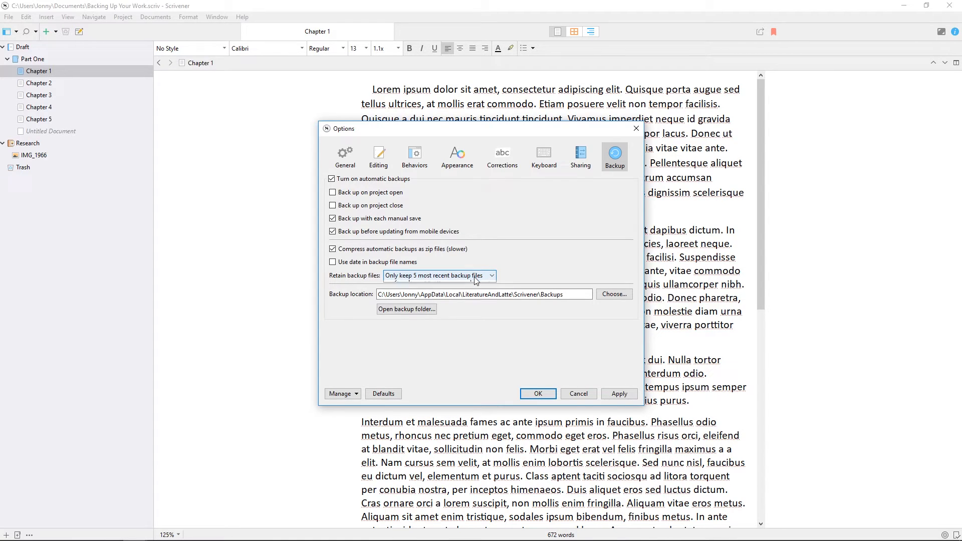
pyautogui.click(439, 275)
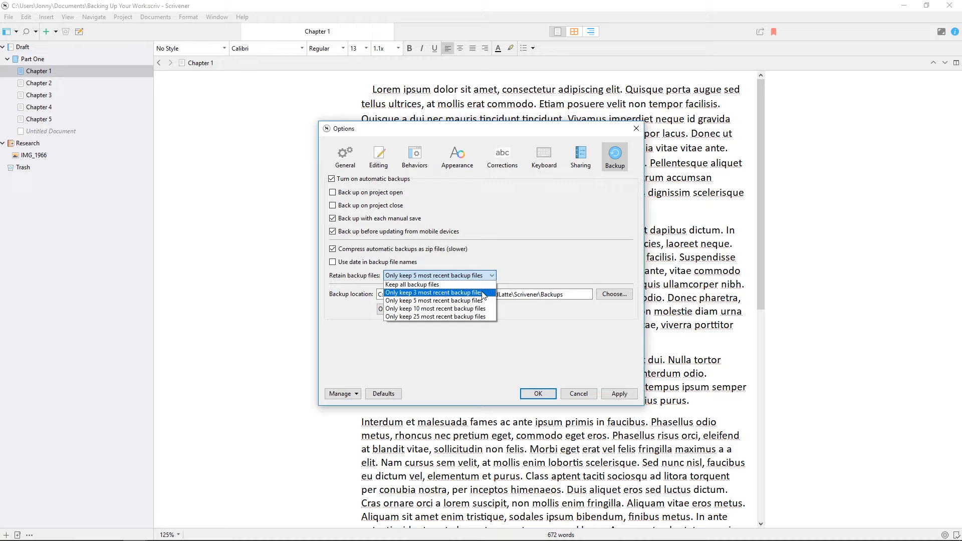
pyautogui.moveTo(436, 317)
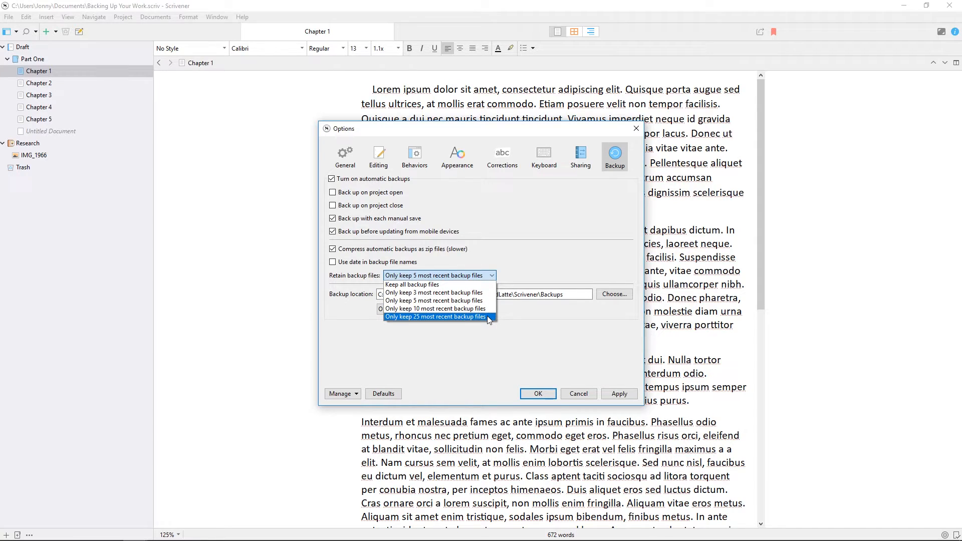
pyautogui.click(412, 284)
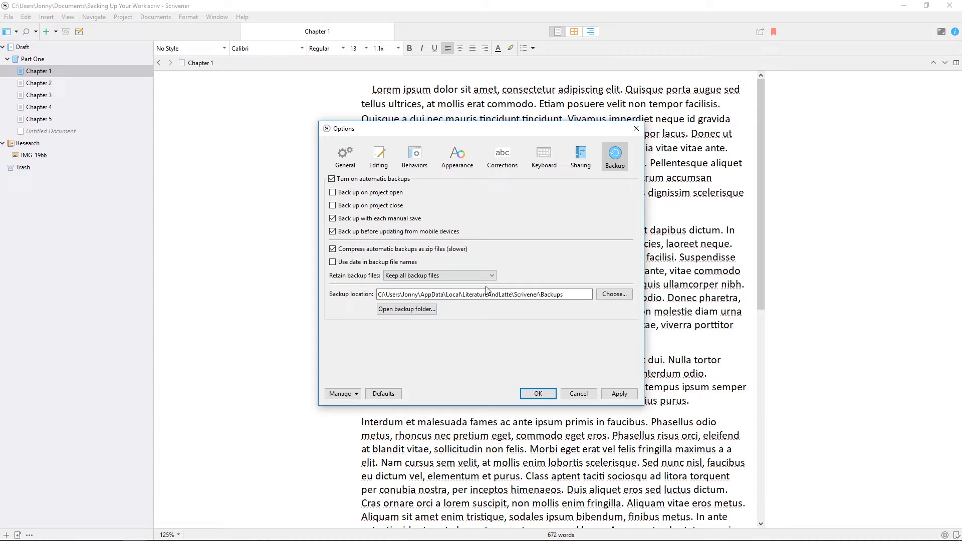
pyautogui.click(439, 275)
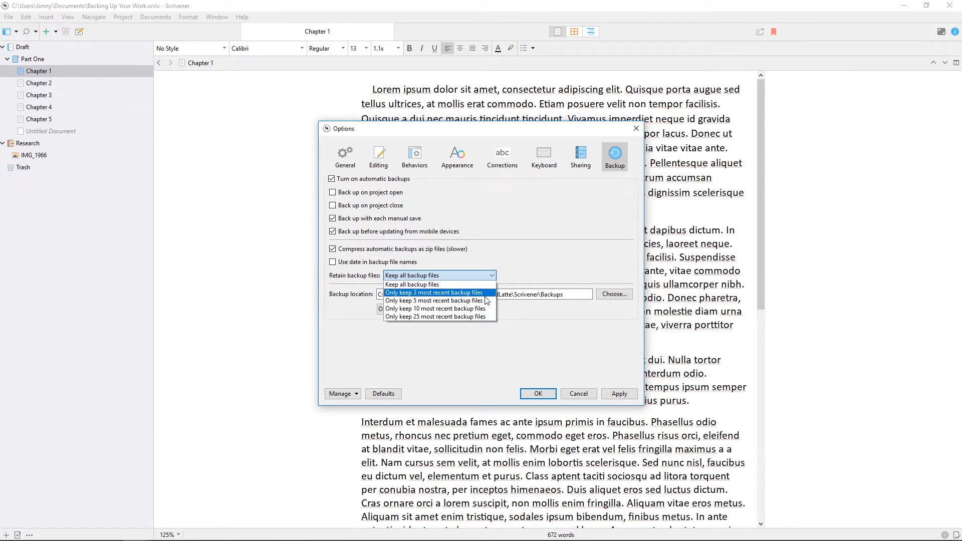
pyautogui.click(432, 300)
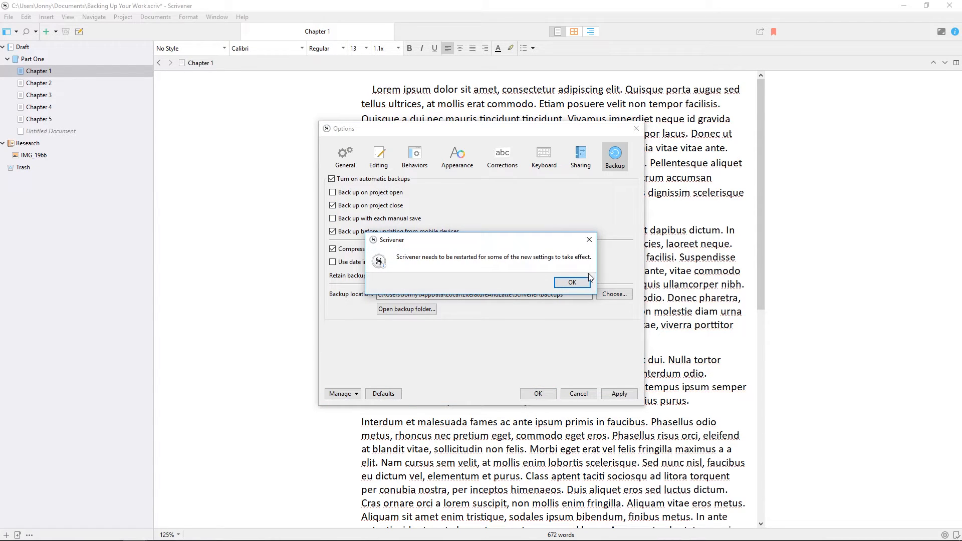
pyautogui.click(570, 282)
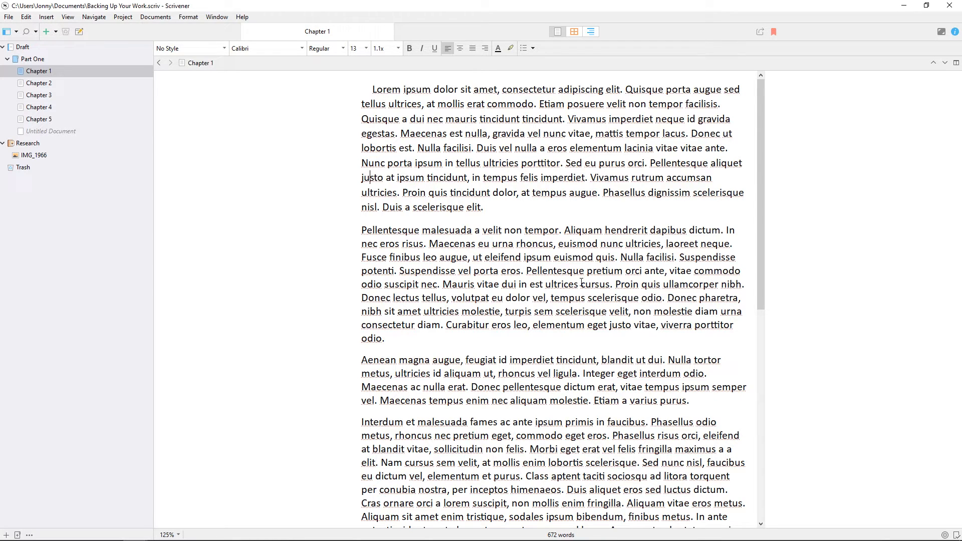
# Step: In Project Settings > Backup, keep automatic backups included, enable a custom folder, and browse for it
pyautogui.click(123, 17)
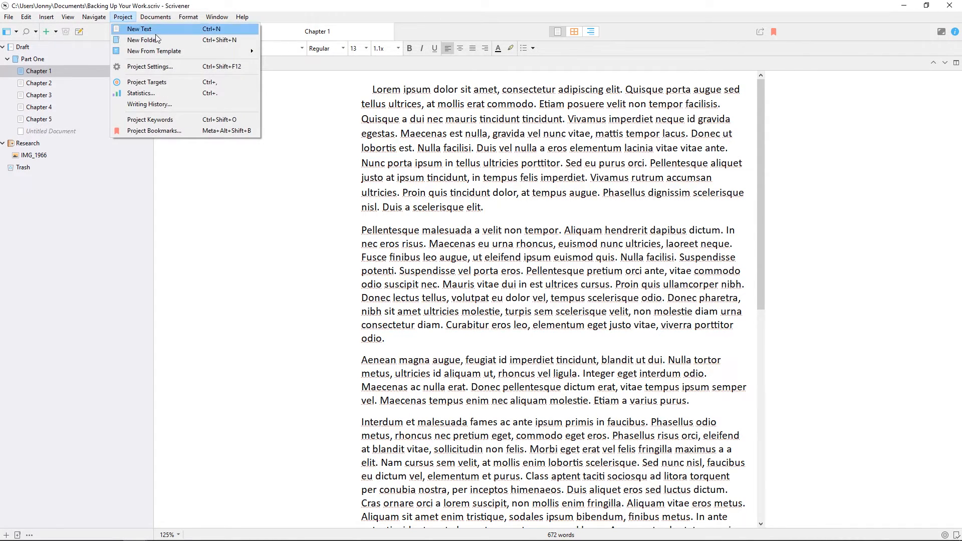
pyautogui.click(151, 66)
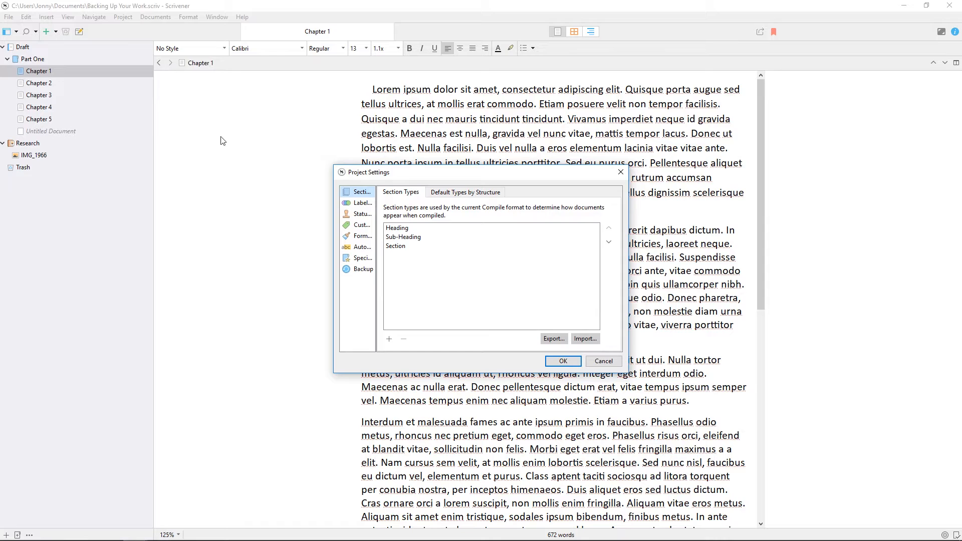
pyautogui.click(362, 268)
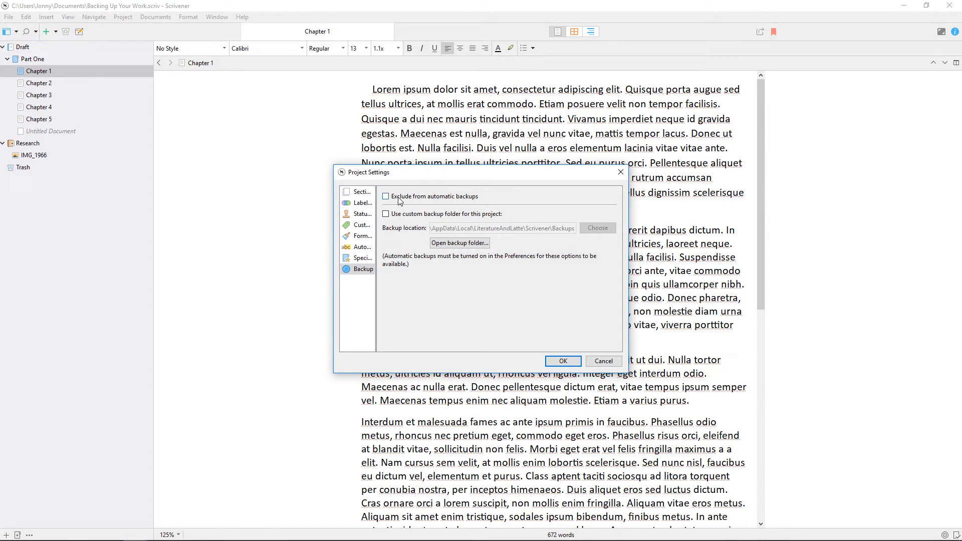
pyautogui.click(386, 196)
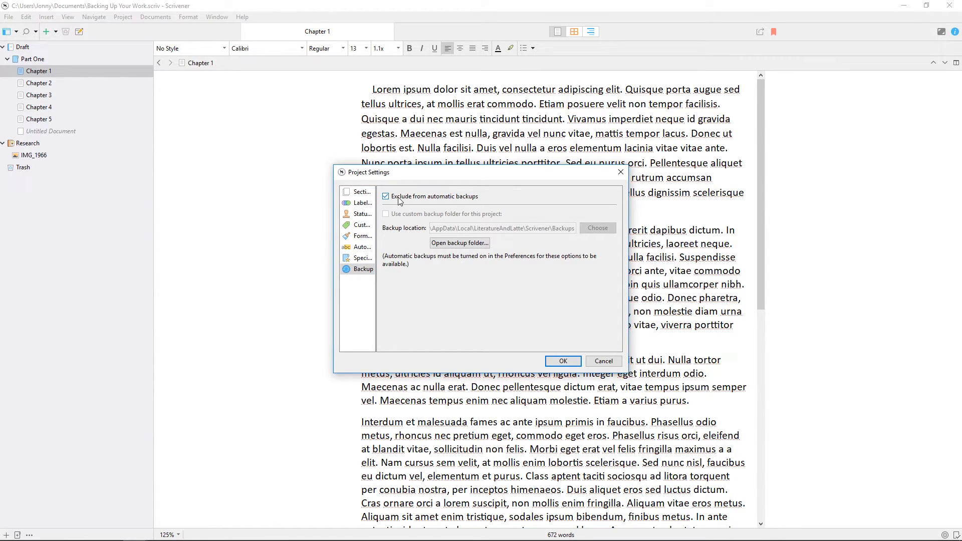
pyautogui.click(385, 196)
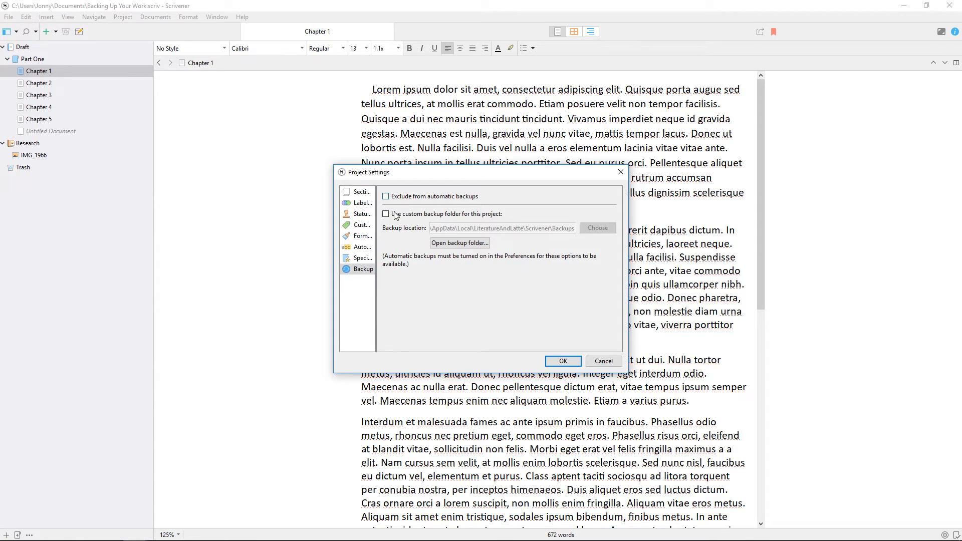
pyautogui.click(386, 214)
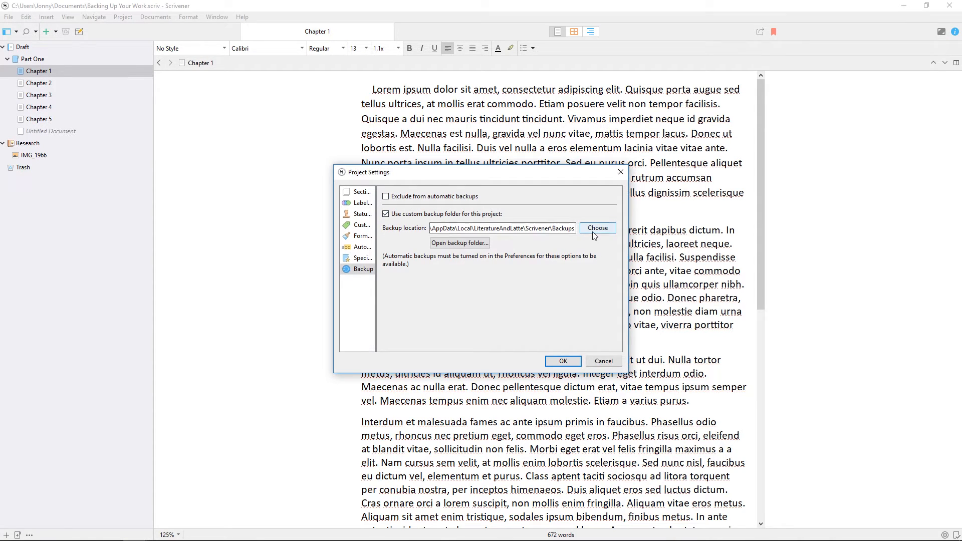
pyautogui.click(596, 227)
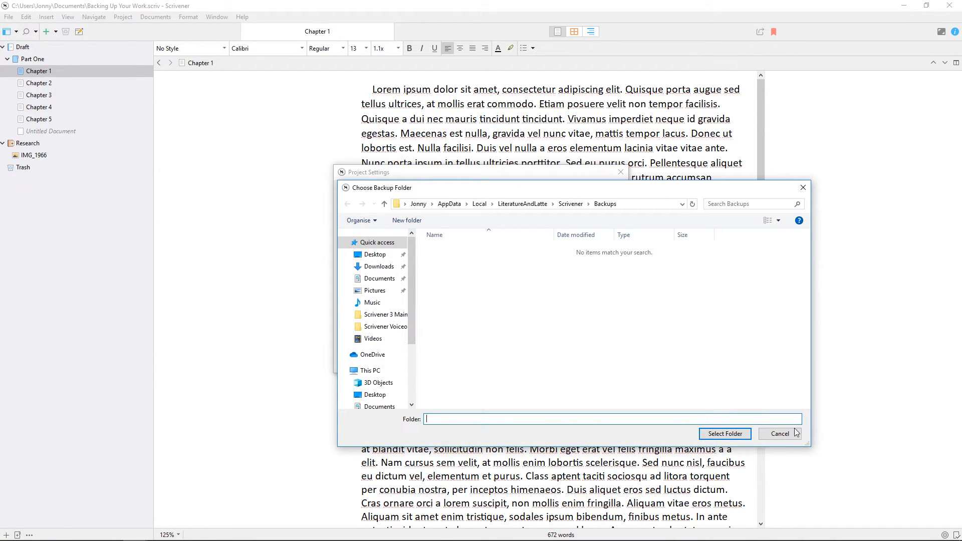